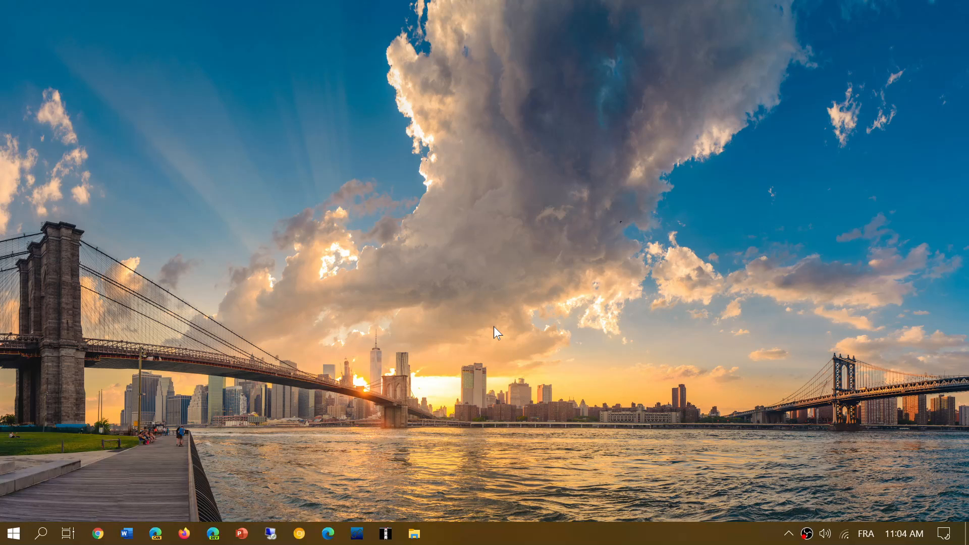
mouse_move(43, 534)
text(w)
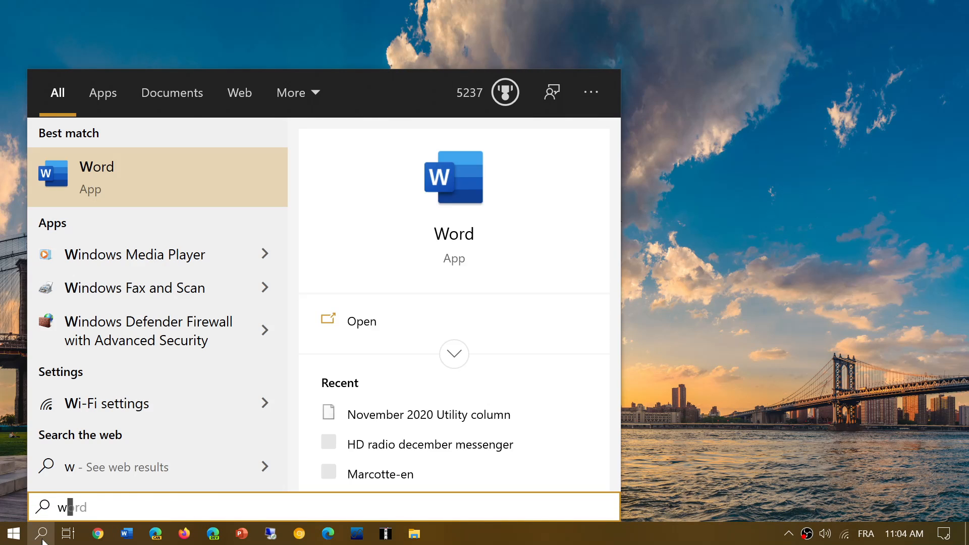
Run winver from the taskbar search to show Version 20H2, OS Build 19042.610
text(inver)
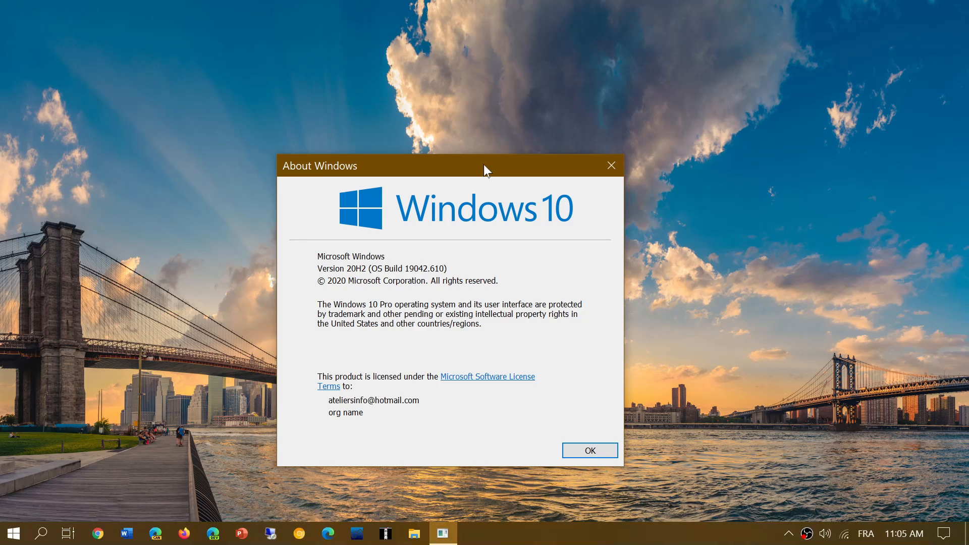
mouse_move(33, 471)
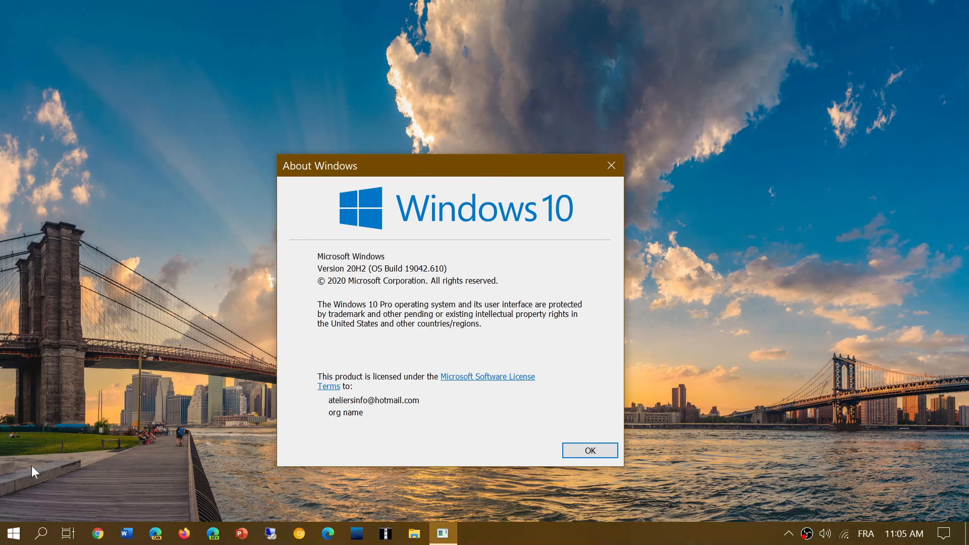
click(12, 533)
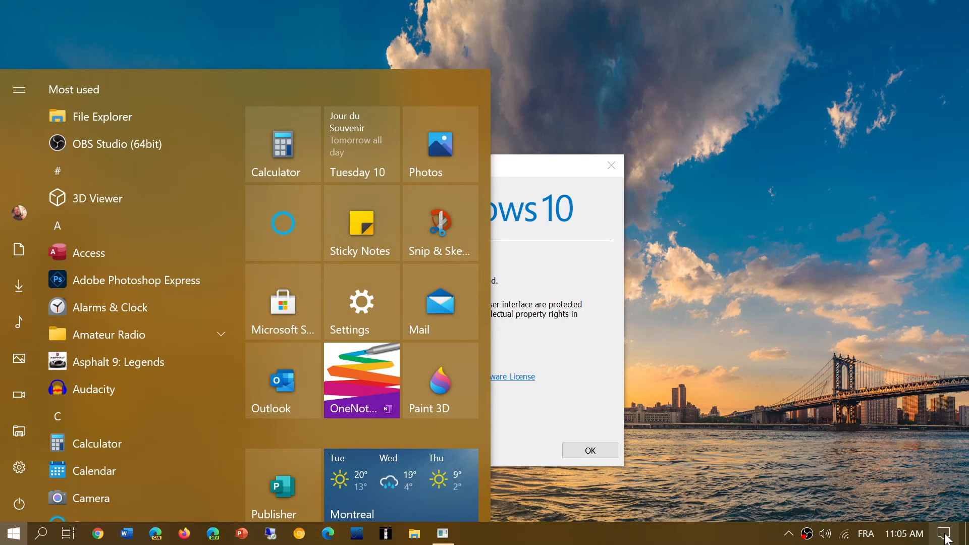
click(954, 534)
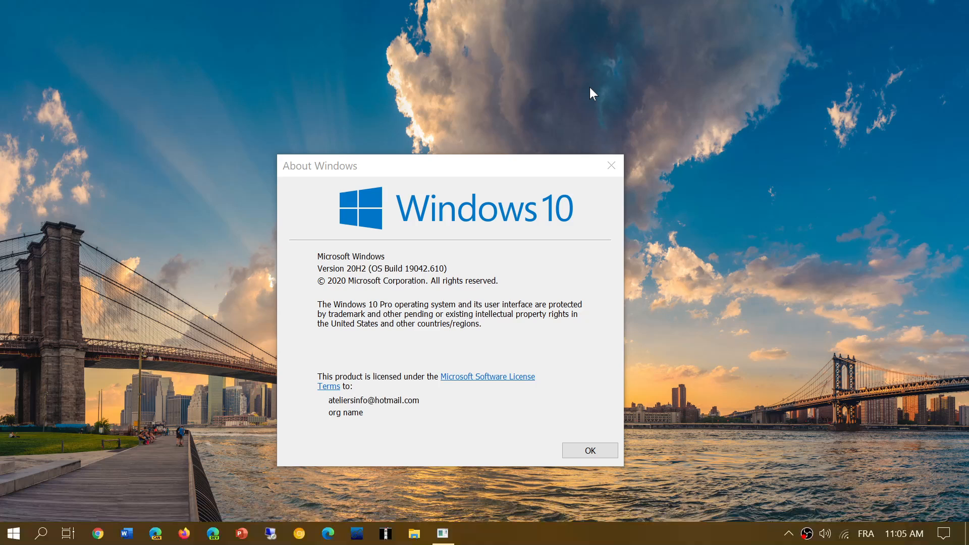
mouse_move(549, 319)
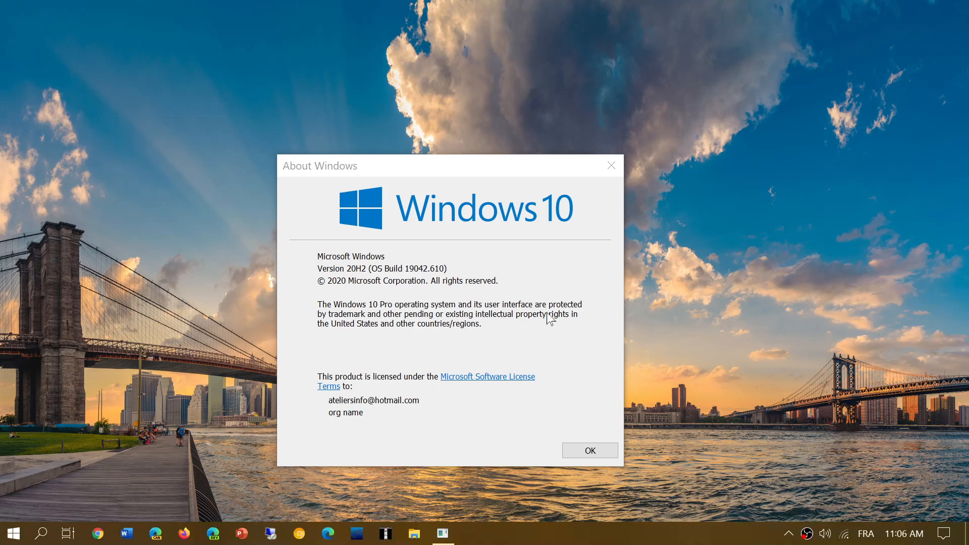
mouse_move(491, 336)
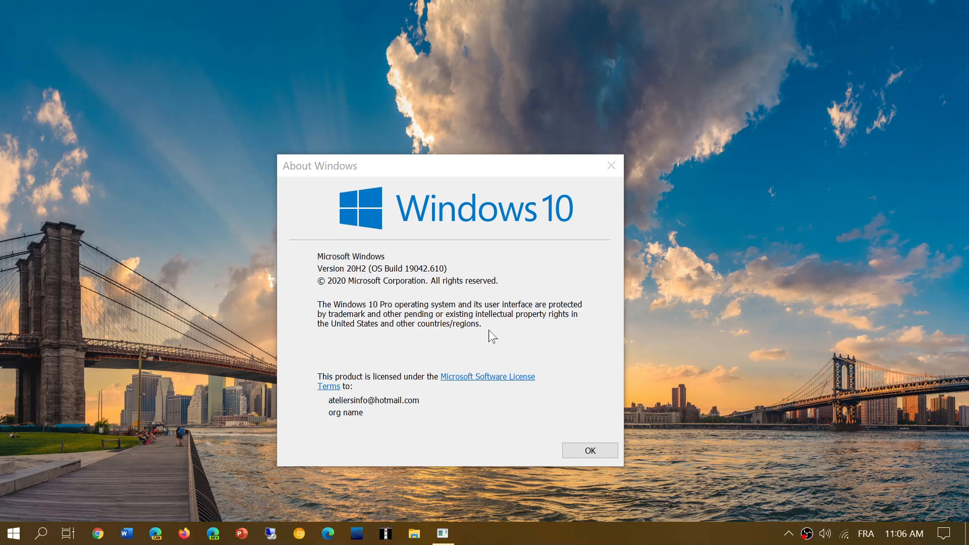
mouse_move(468, 153)
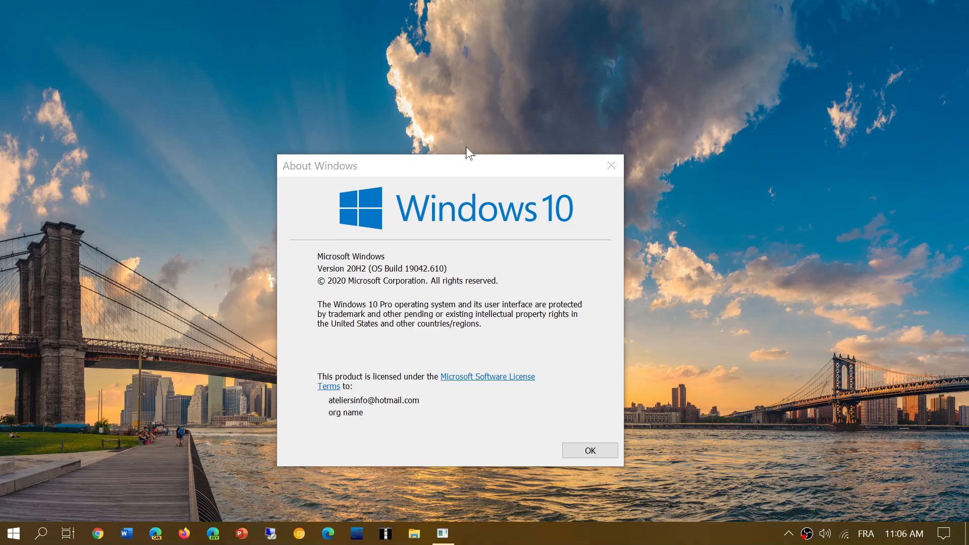